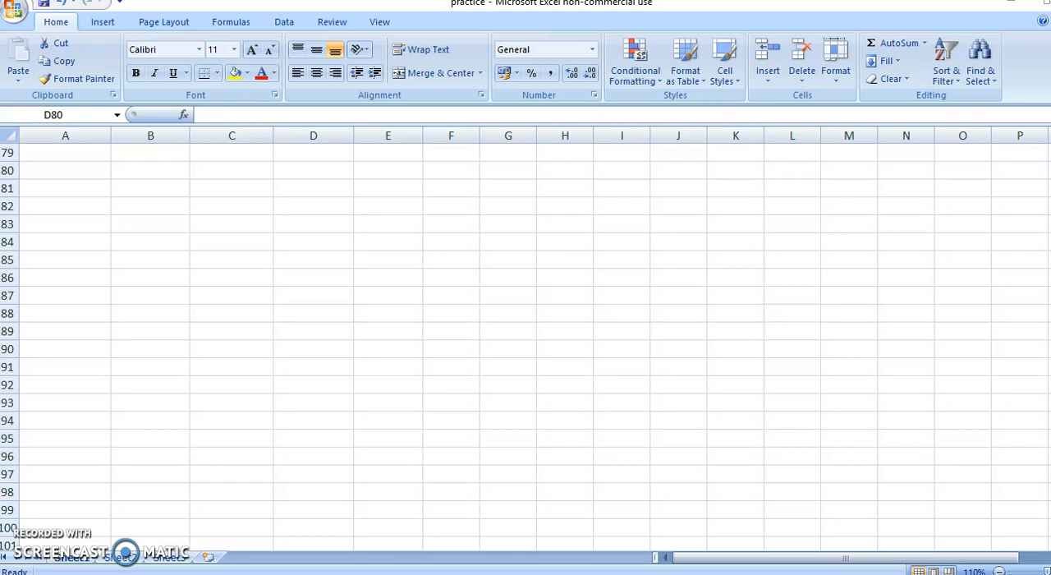
mouse_move(366, 345)
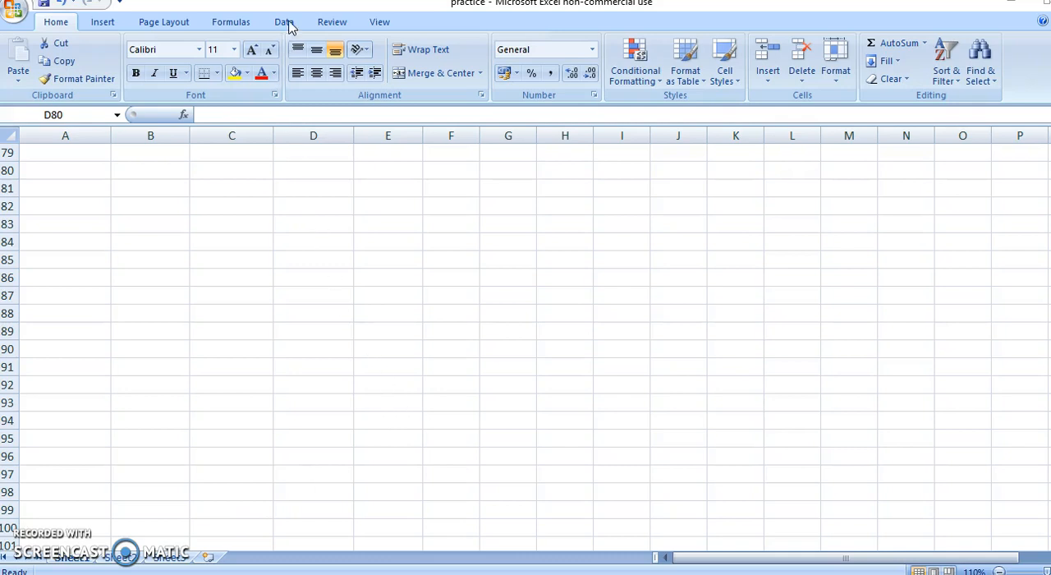
Step: Show the Data ribbon with its external data import commands
left_click(312, 171)
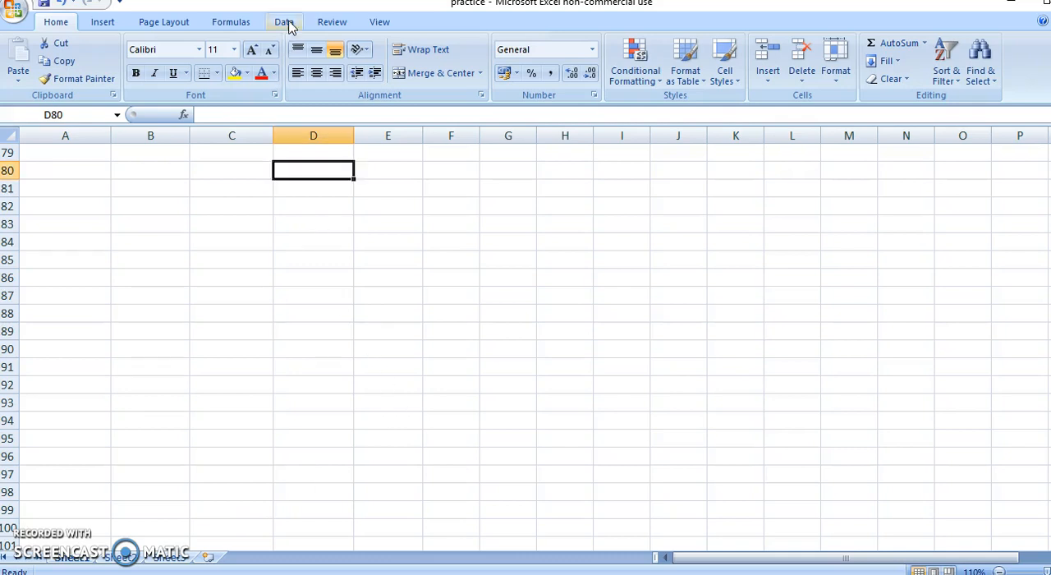
left_click(282, 21)
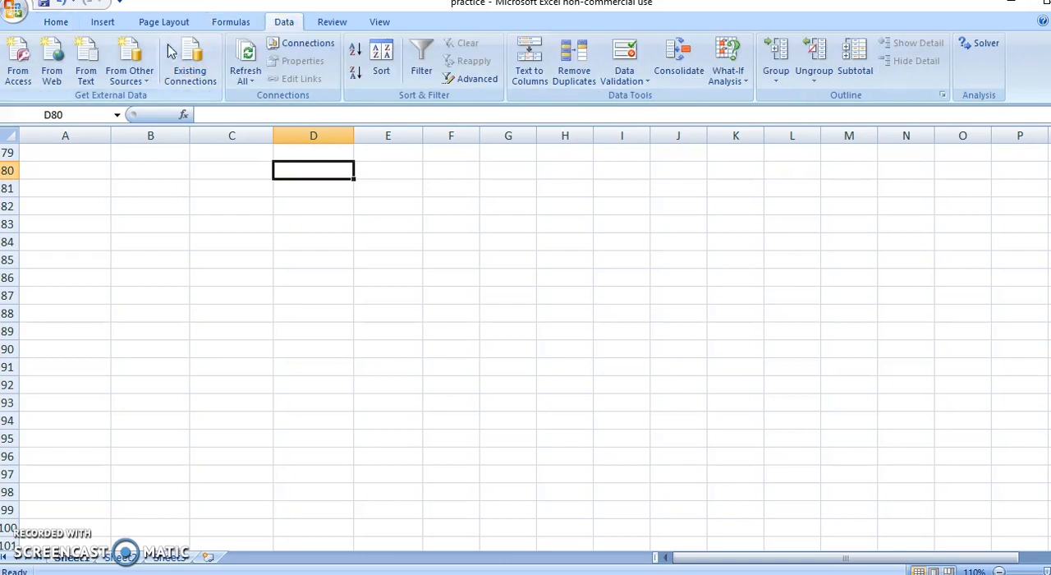
mouse_move(85, 62)
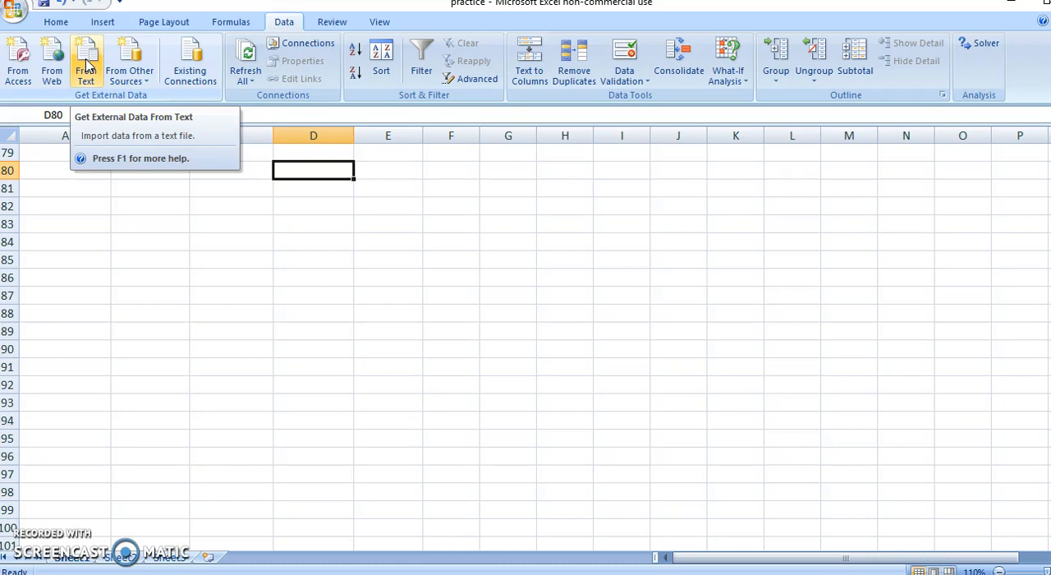
Step: Import the harrypotter text file from the internet folder via From Text
left_click(86, 62)
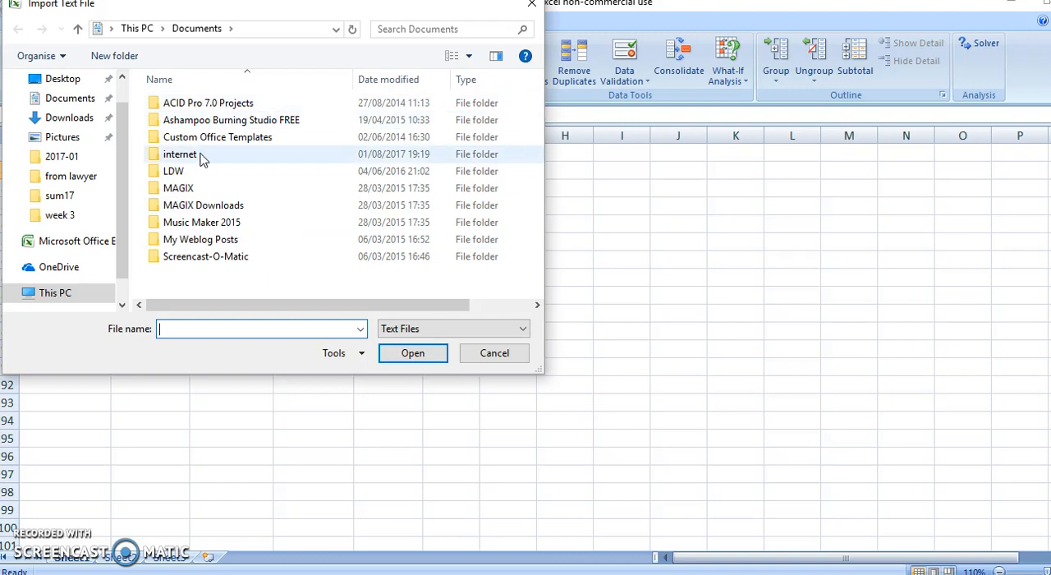
double_click(179, 154)
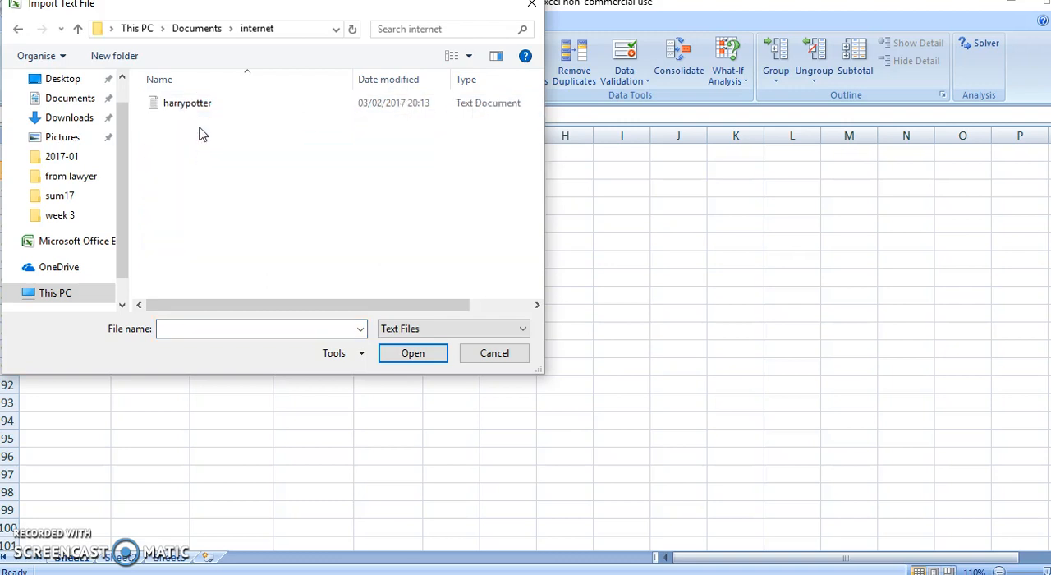
left_click(188, 102)
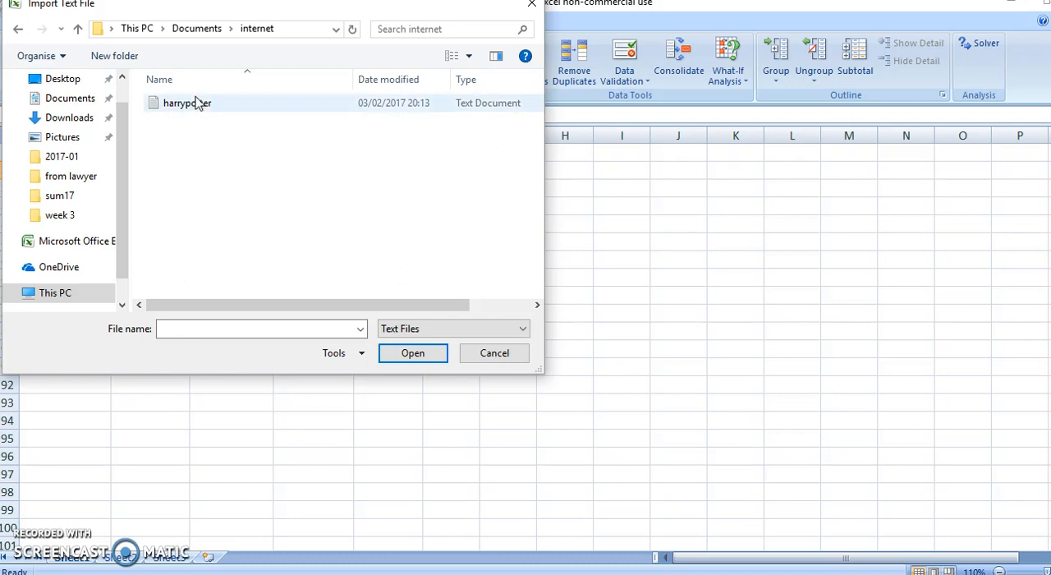
mouse_move(197, 107)
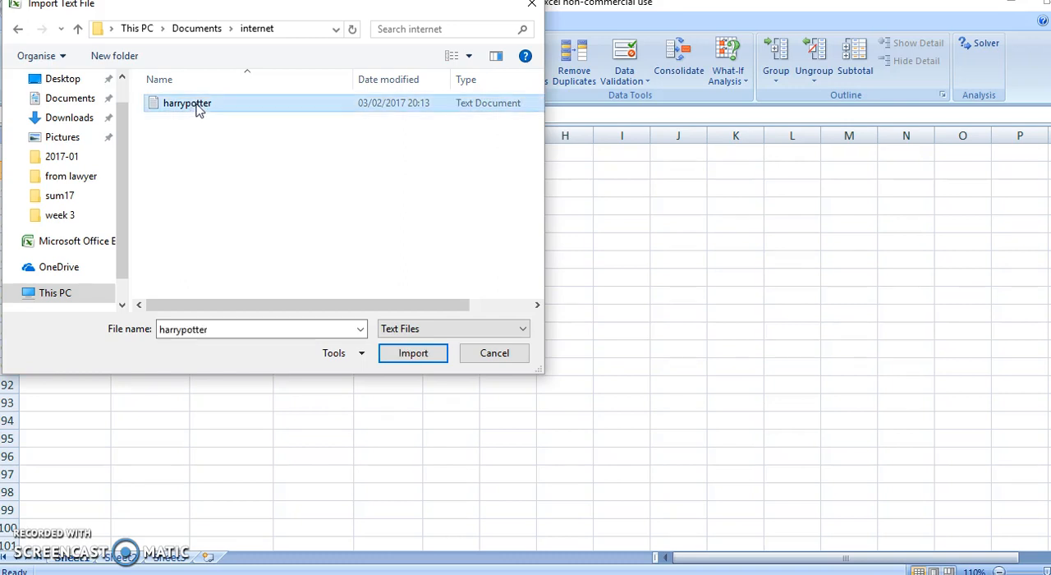
left_click(412, 352)
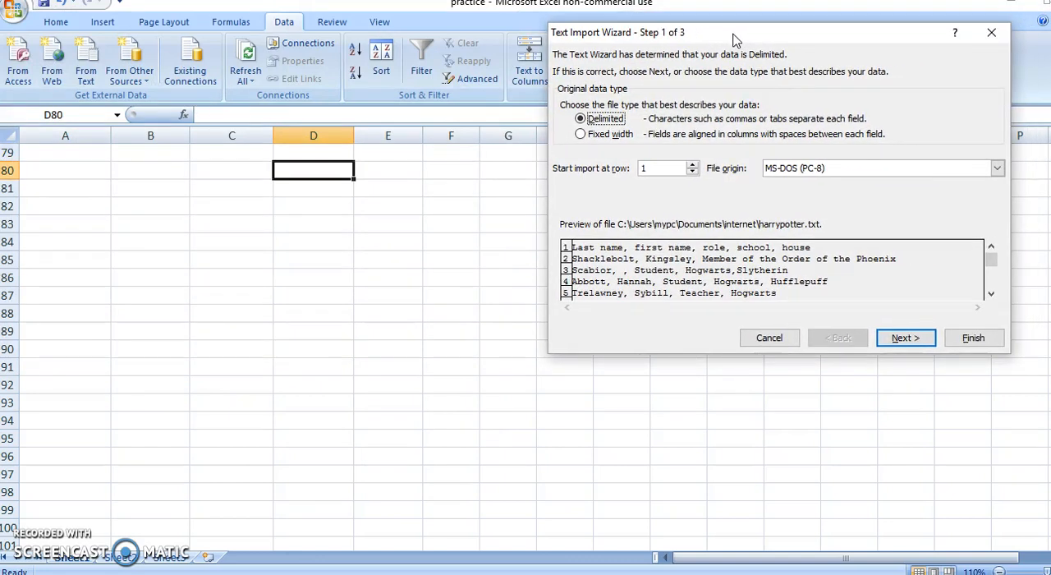
mouse_move(631, 46)
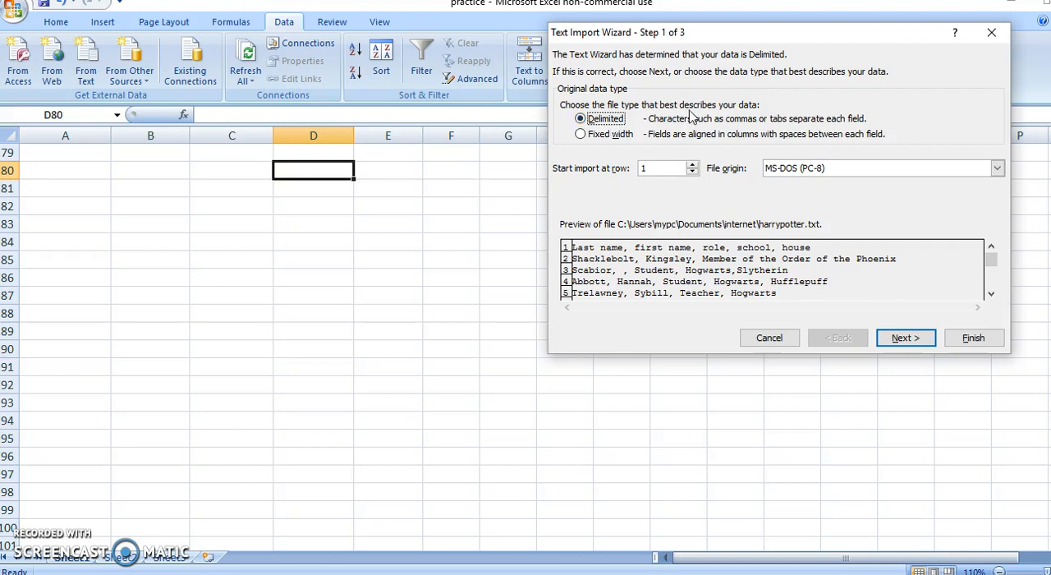
mouse_move(621, 156)
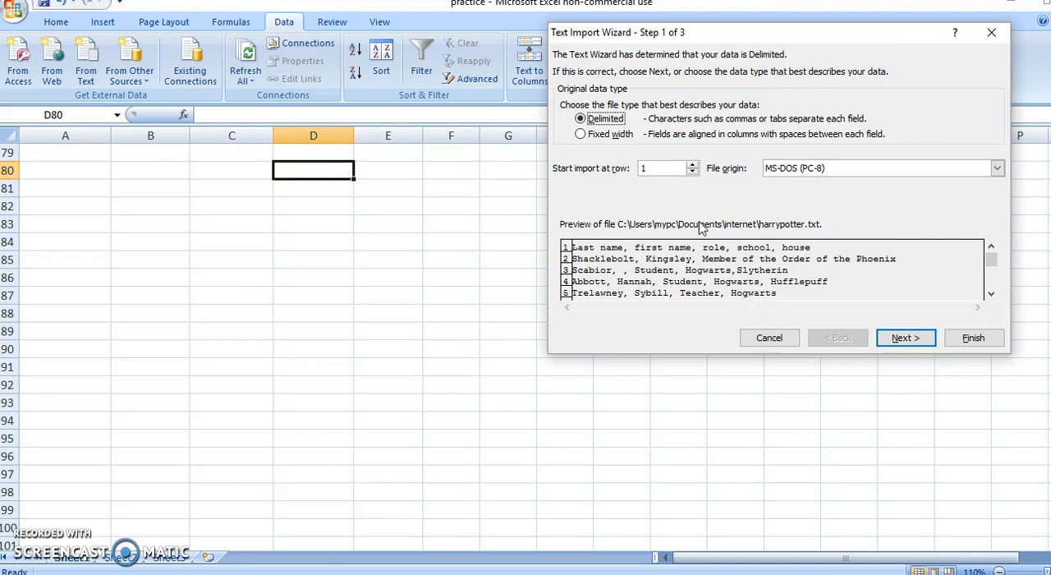
mouse_move(627, 256)
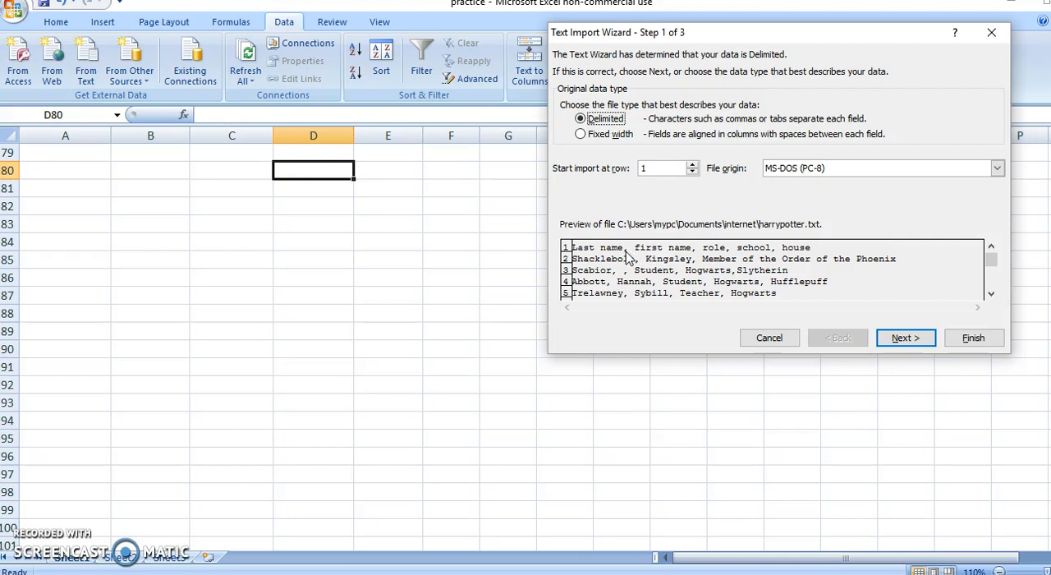
mouse_move(775, 260)
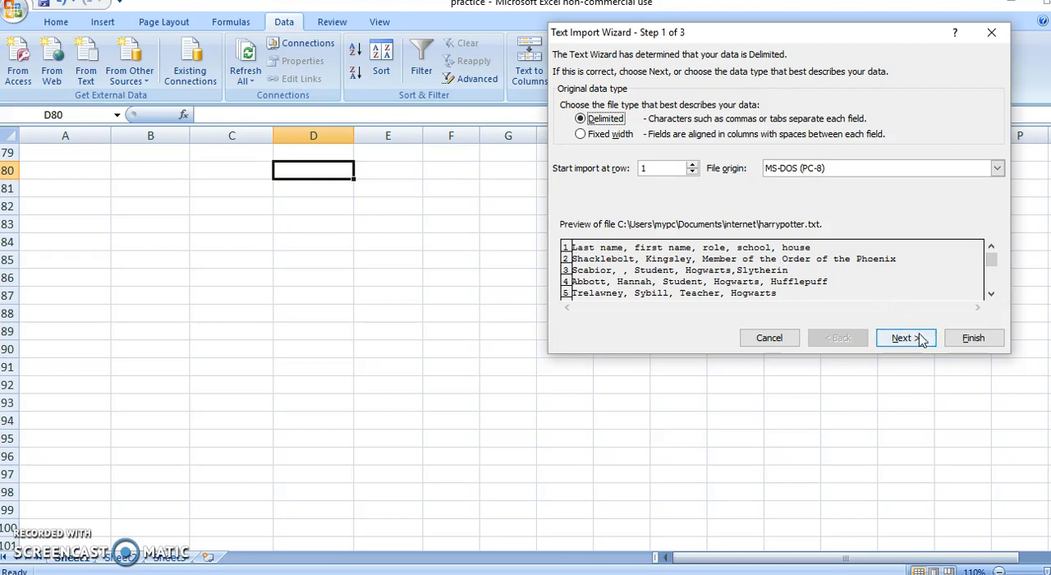
Step: Keep the file as Delimited data and continue to the delimiter choice
left_click(907, 339)
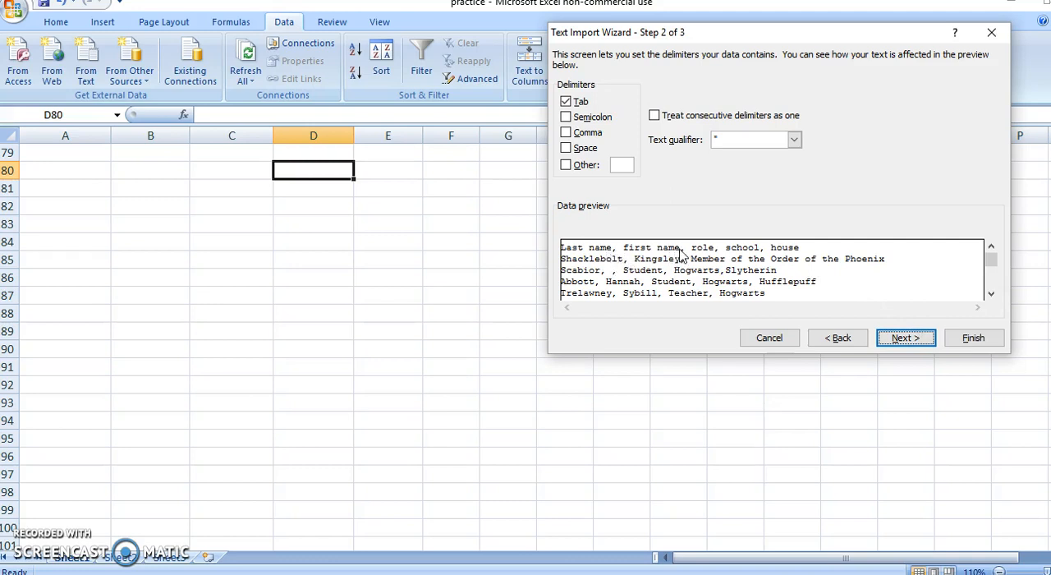
mouse_move(583, 115)
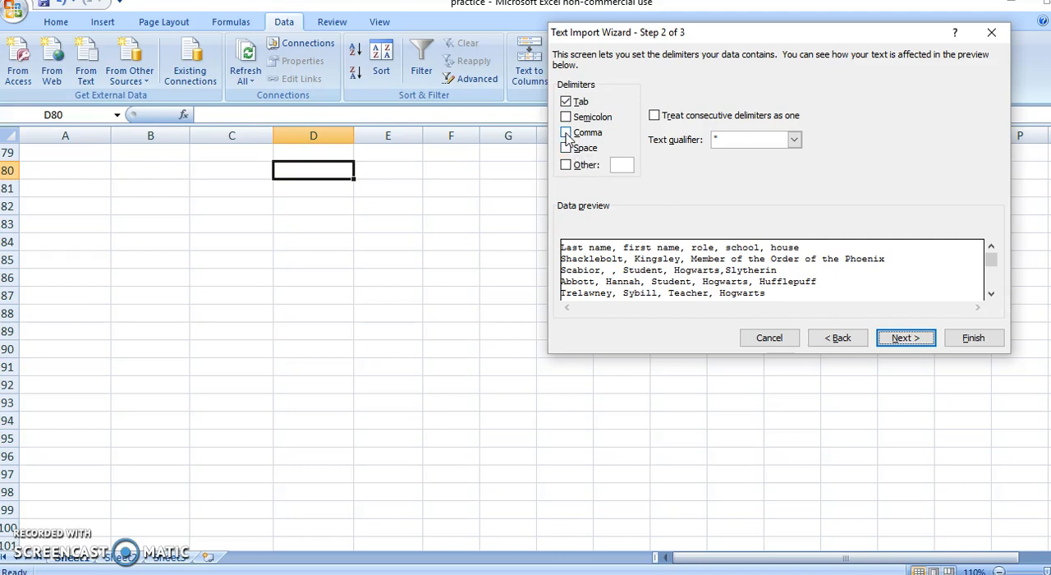
Step: Tick Comma as a delimiter so the preview splits into name, role, school and house columns
left_click(565, 131)
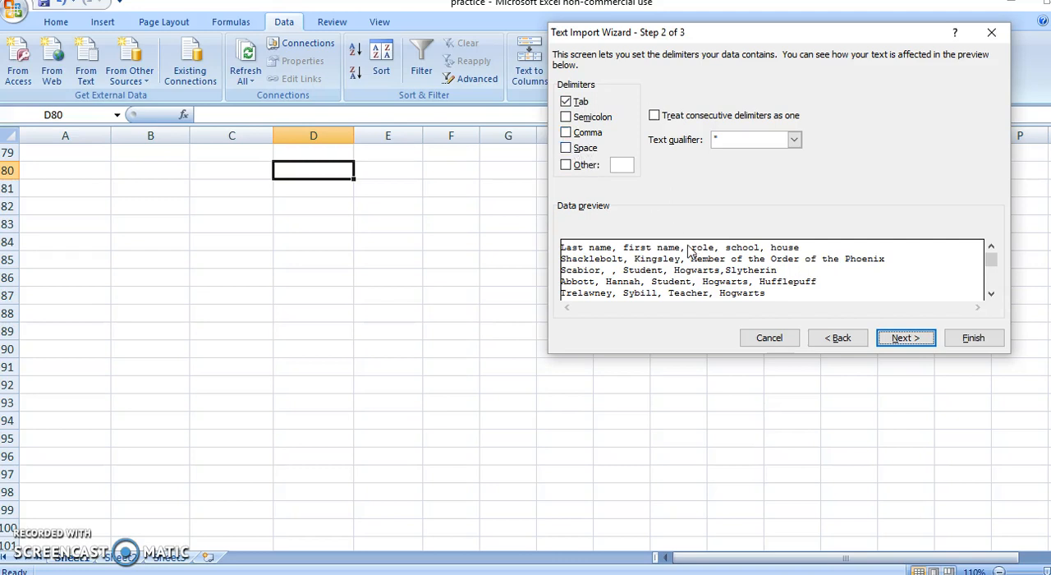
left_click(565, 132)
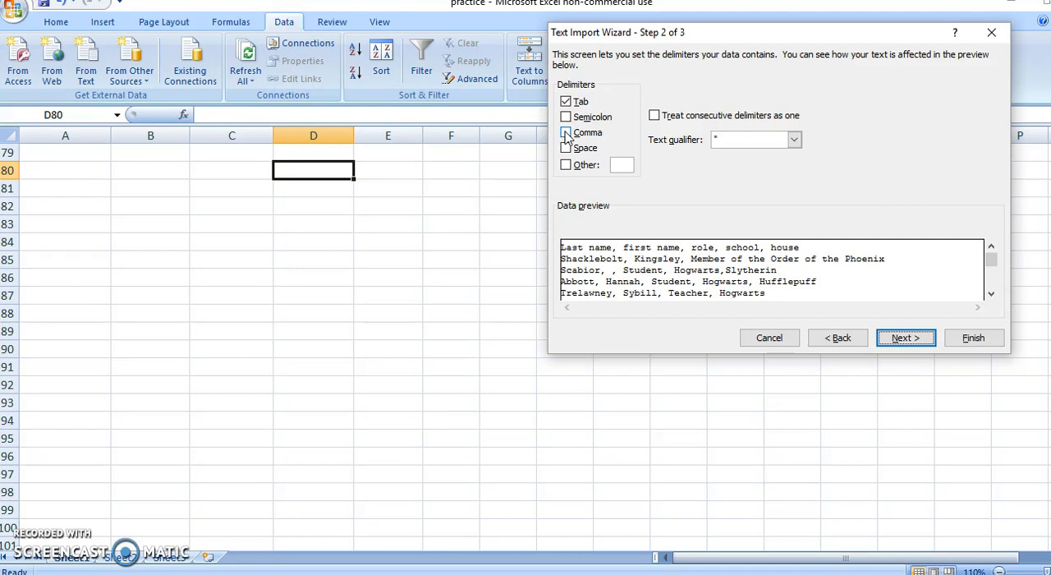
left_click(565, 132)
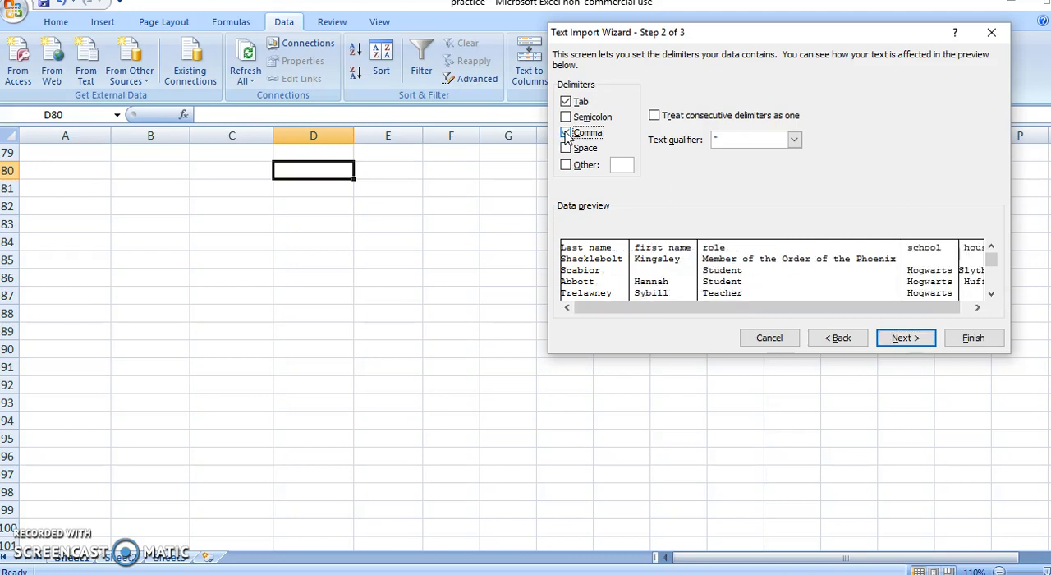
left_click(565, 131)
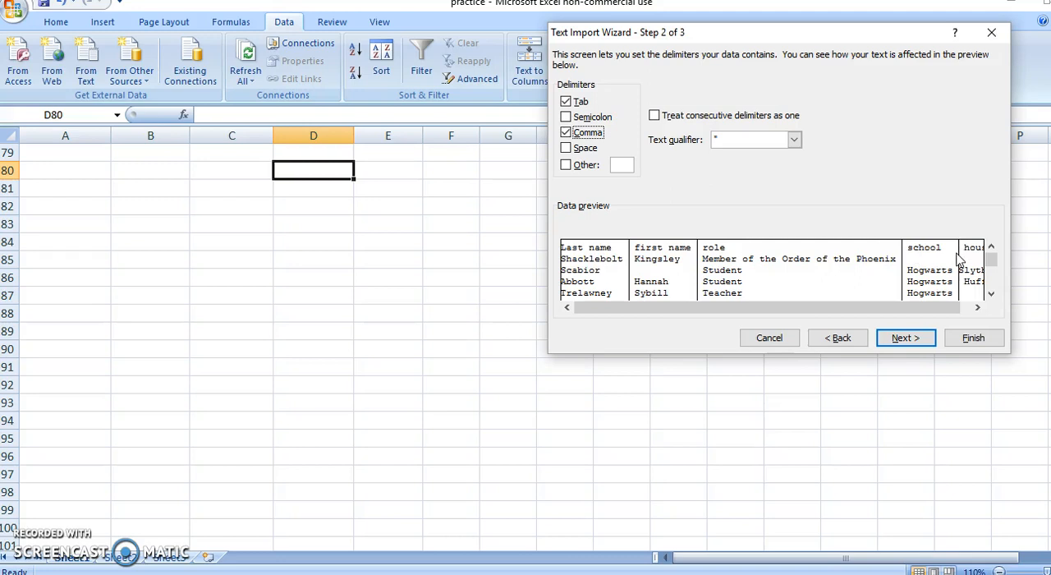
mouse_move(890, 261)
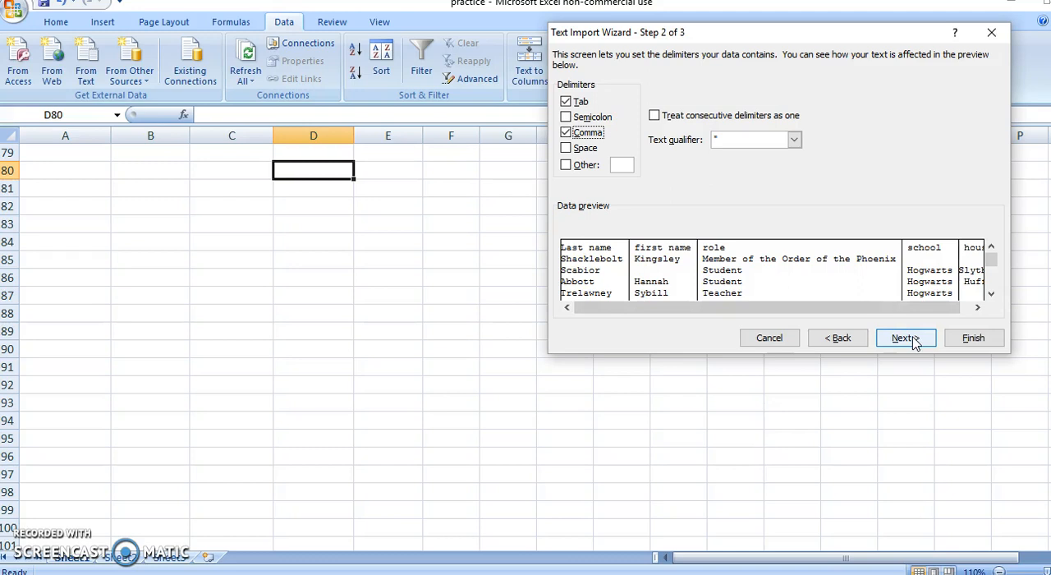
Step: Continue to the final wizard step with all columns left in General format
left_click(903, 338)
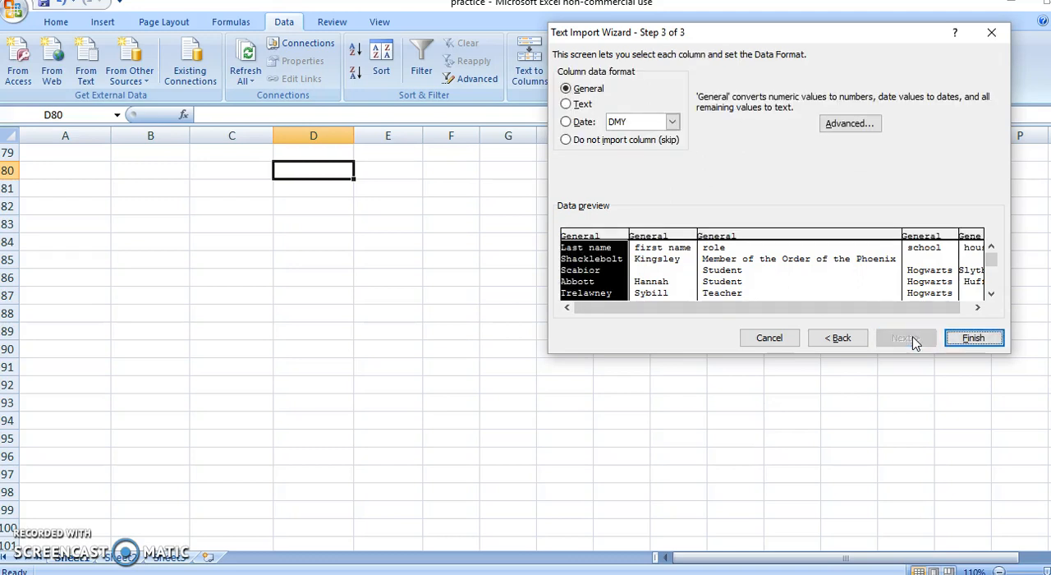
mouse_move(571, 63)
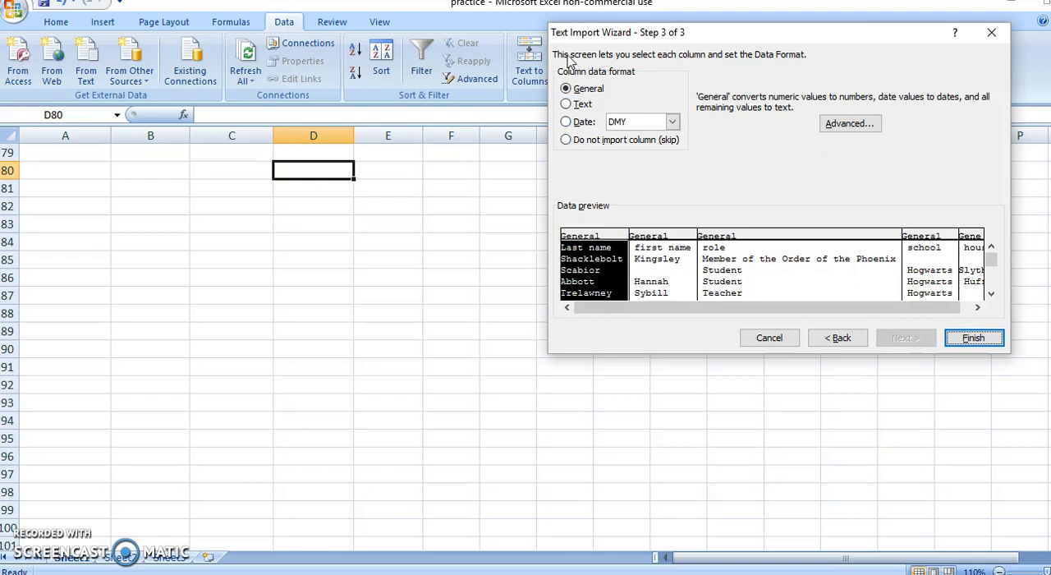
mouse_move(600, 88)
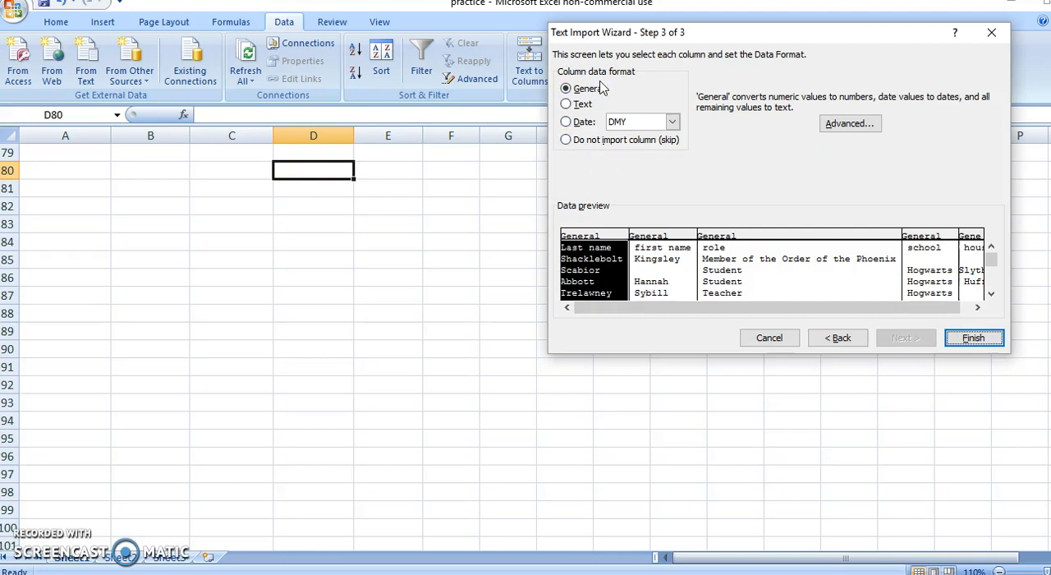
mouse_move(644, 107)
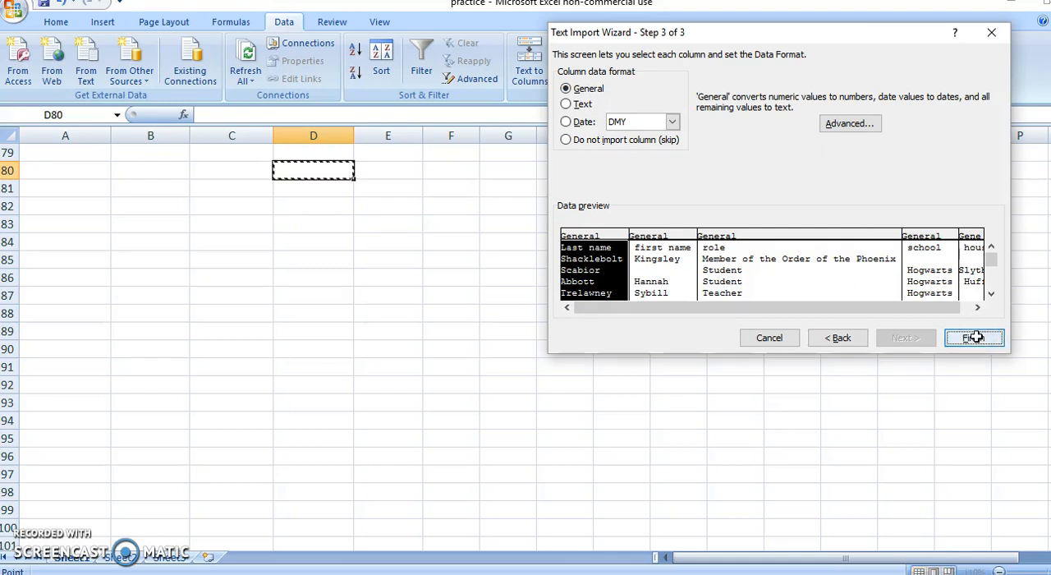
Step: Finish the wizard and place the data at =Sheet1!$A$1
left_click(976, 338)
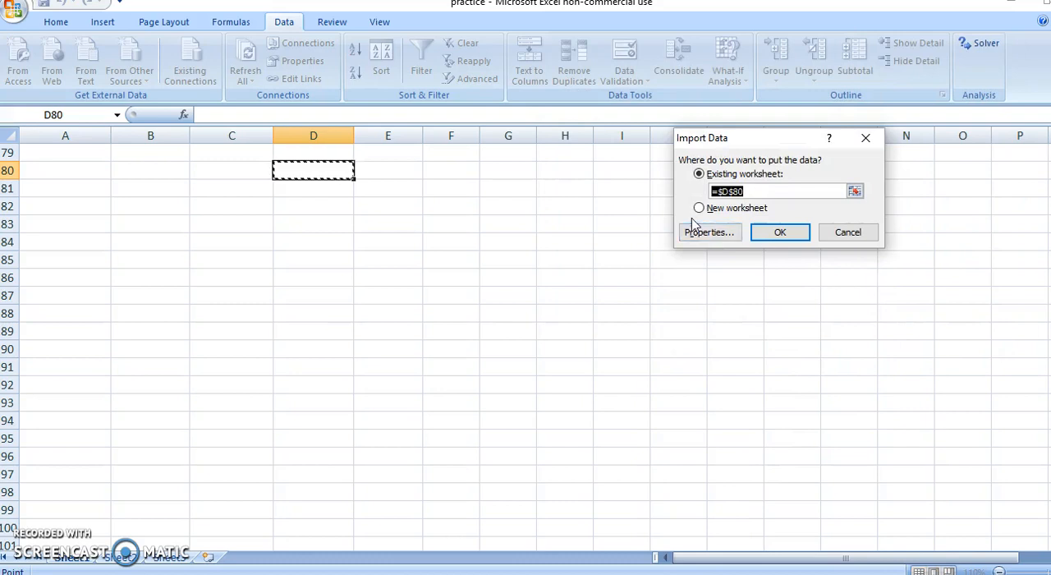
mouse_move(305, 173)
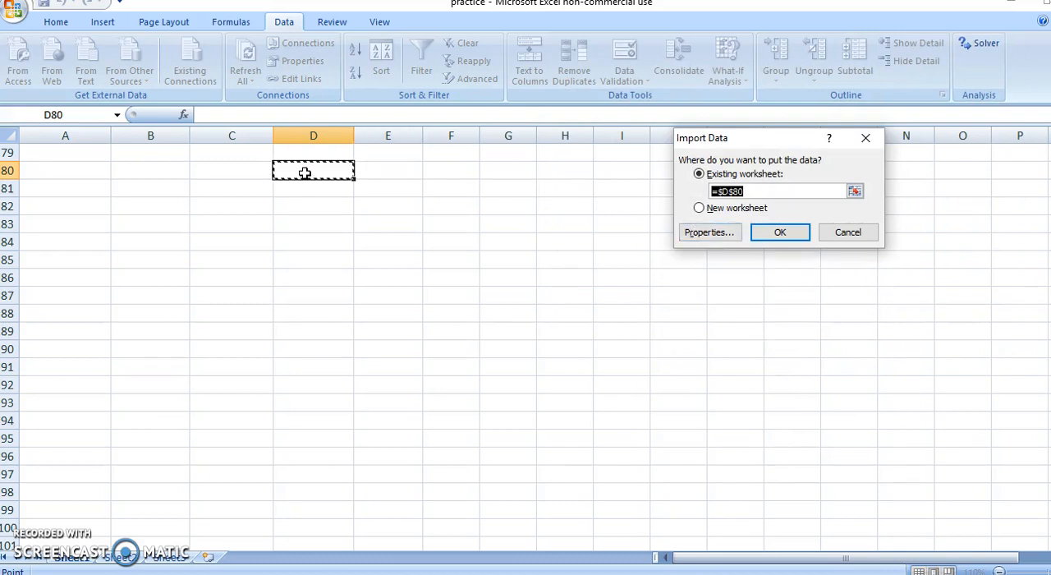
mouse_move(80, 158)
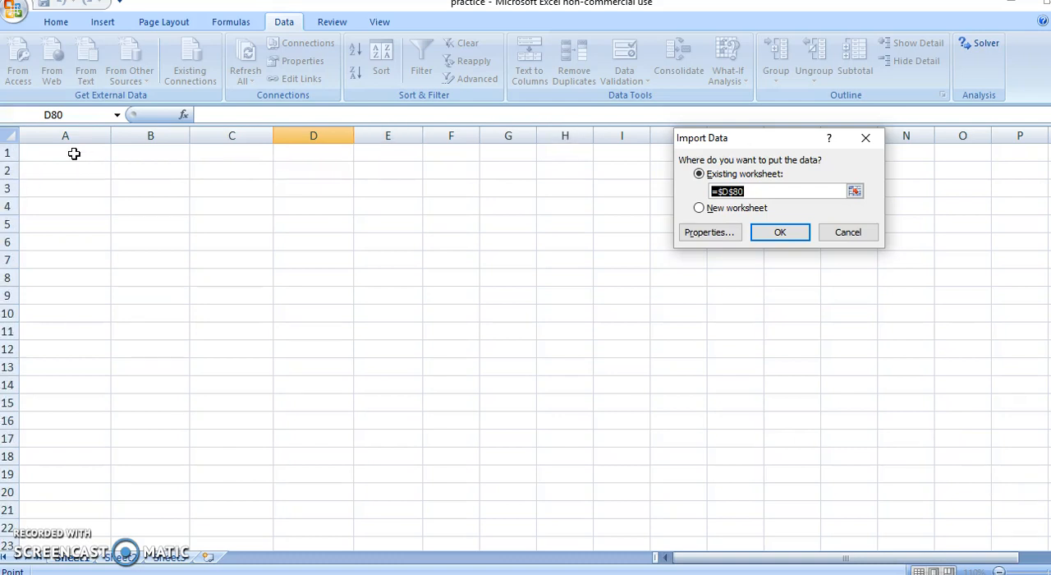
left_click(66, 152)
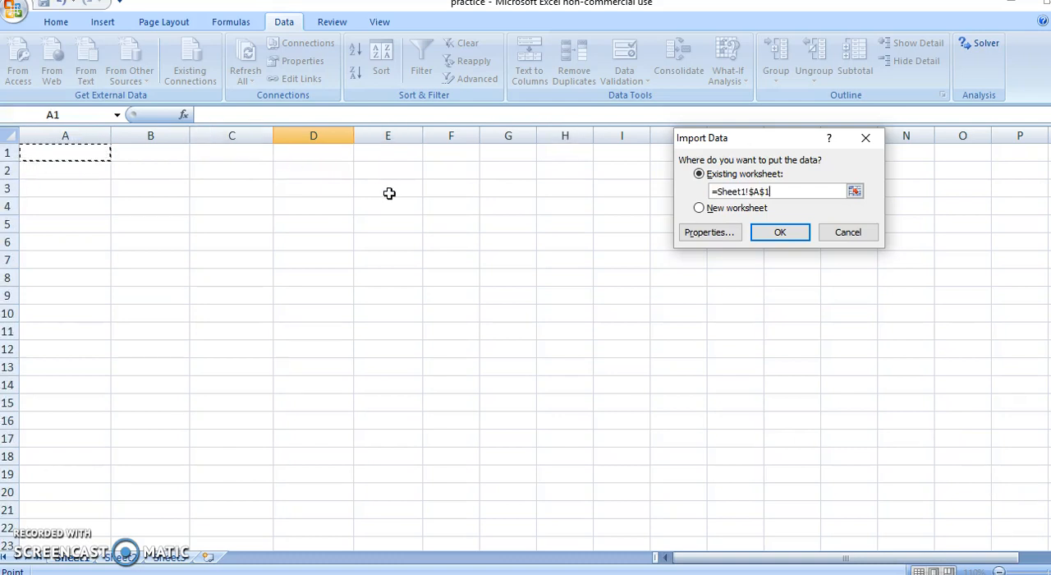
mouse_move(86, 565)
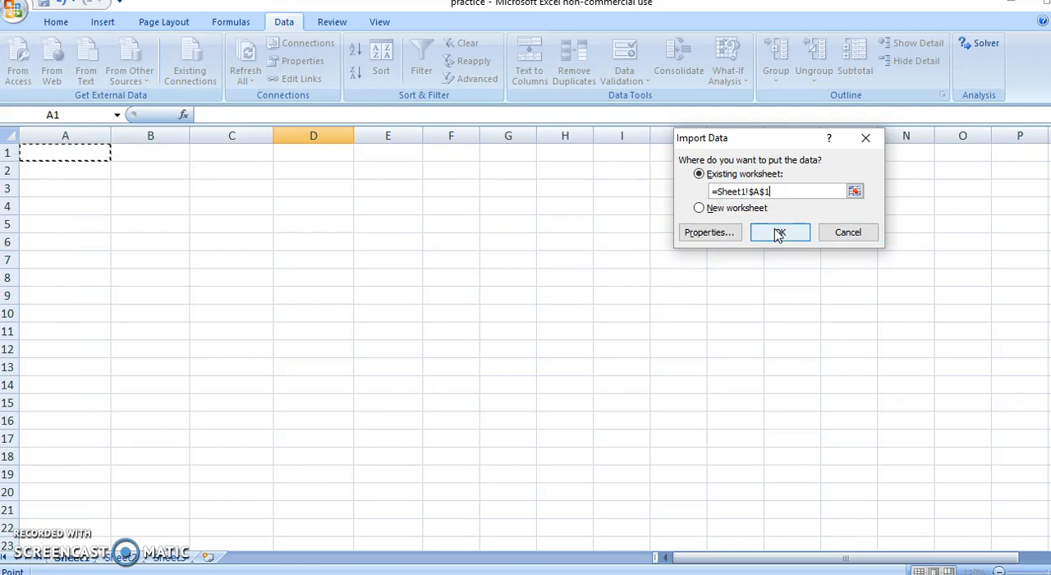
left_click(778, 232)
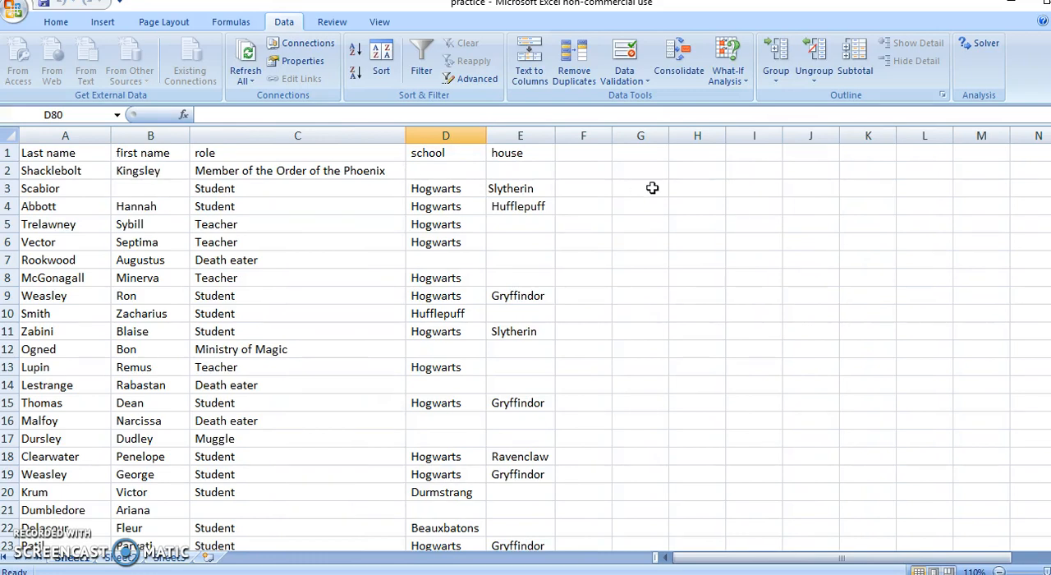
mouse_move(302, 153)
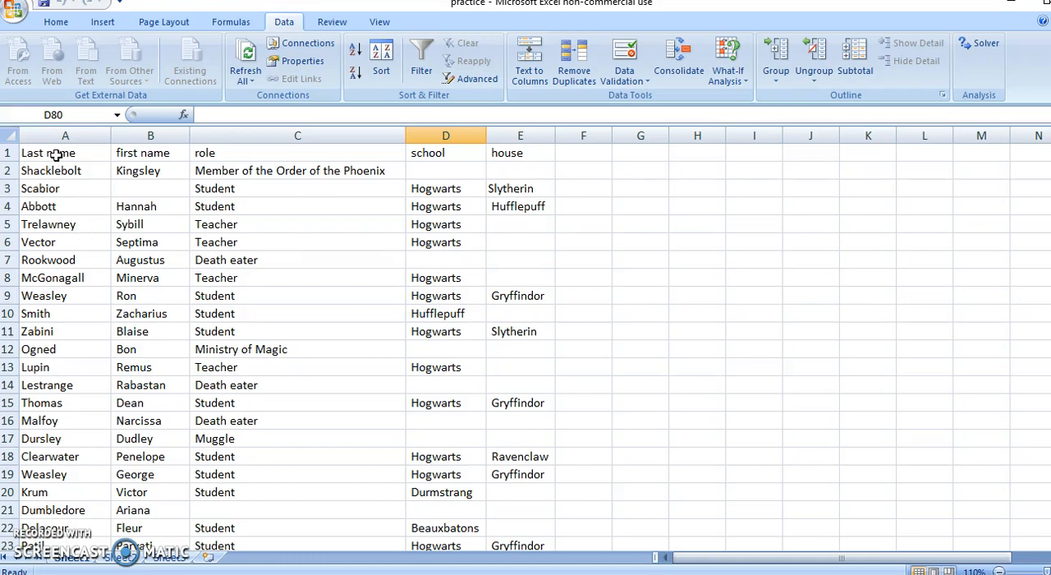
Step: Check the imported header cells, including house in E1
left_click(297, 153)
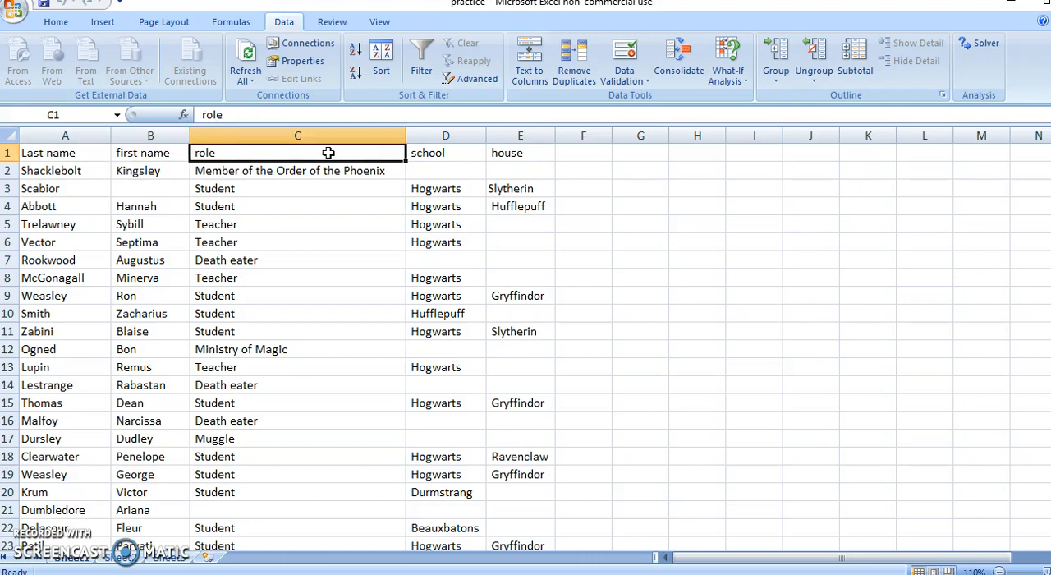
left_click(519, 152)
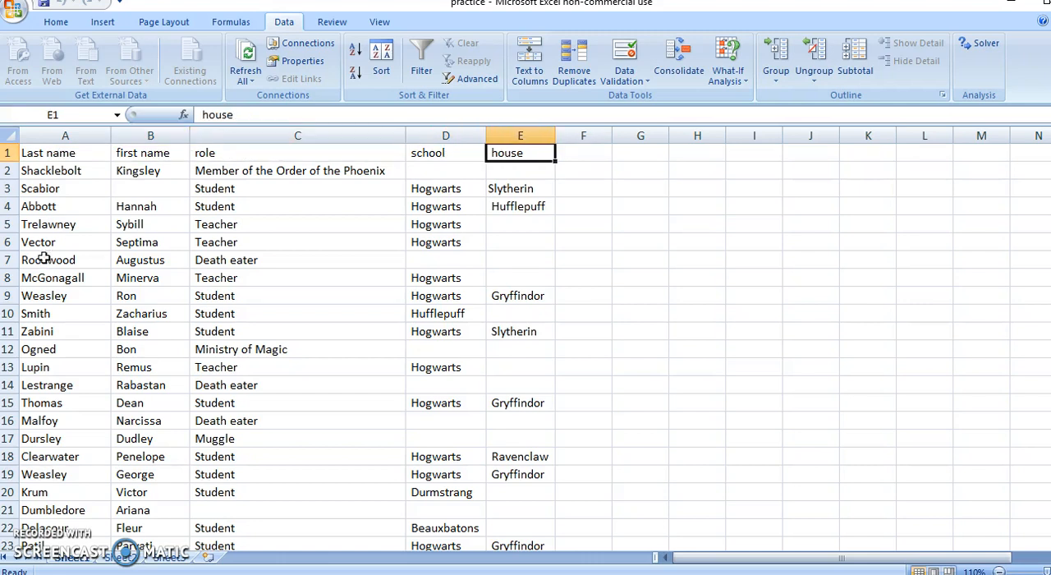